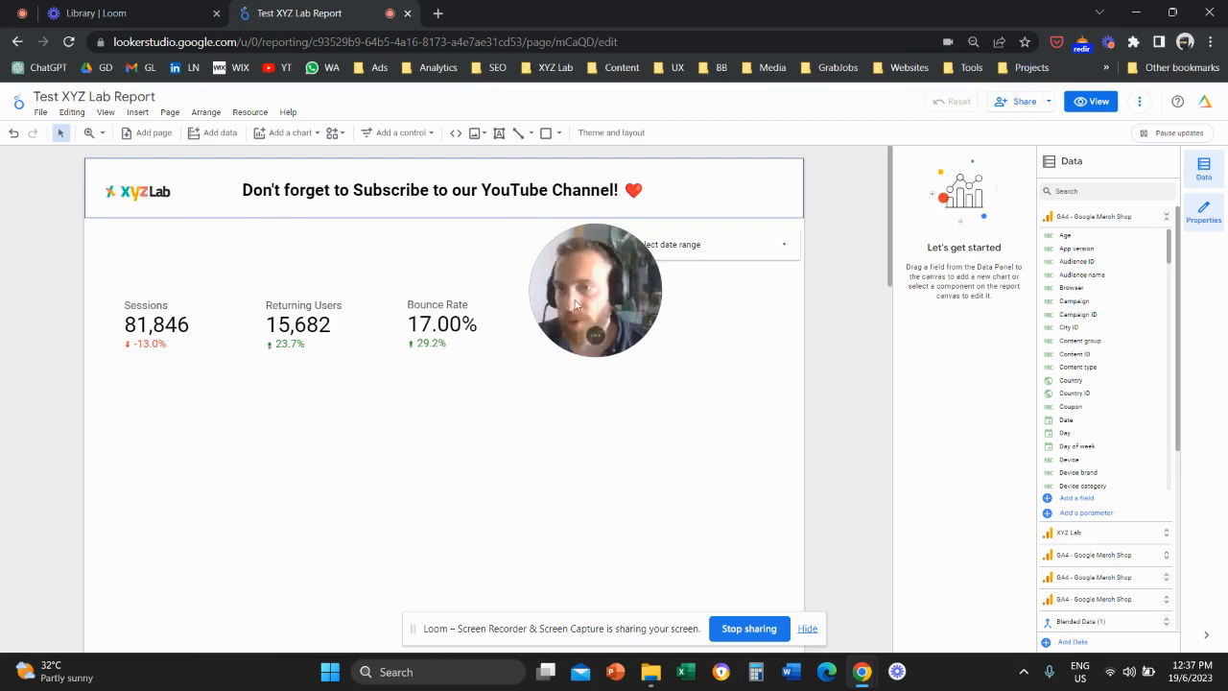
# - Insert an empty image frame on the canvas below the Sessions scorecard
pyautogui.moveTo(595, 288); pyautogui.dragTo(384, 259)
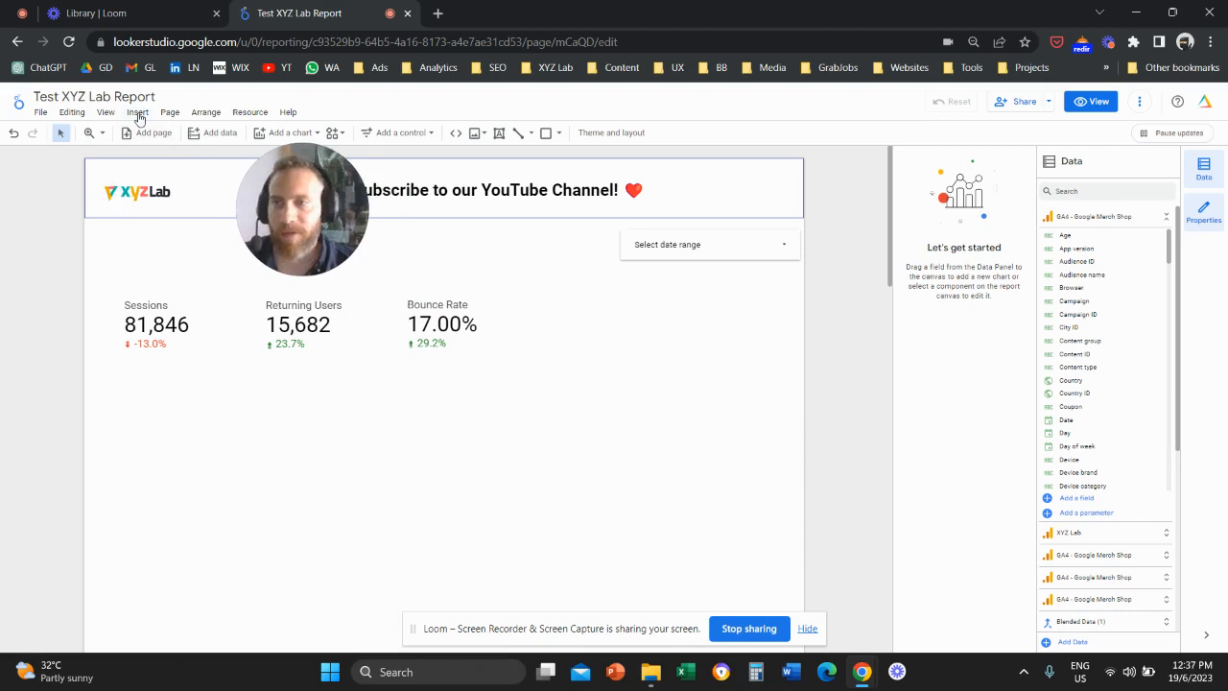
pyautogui.click(138, 112)
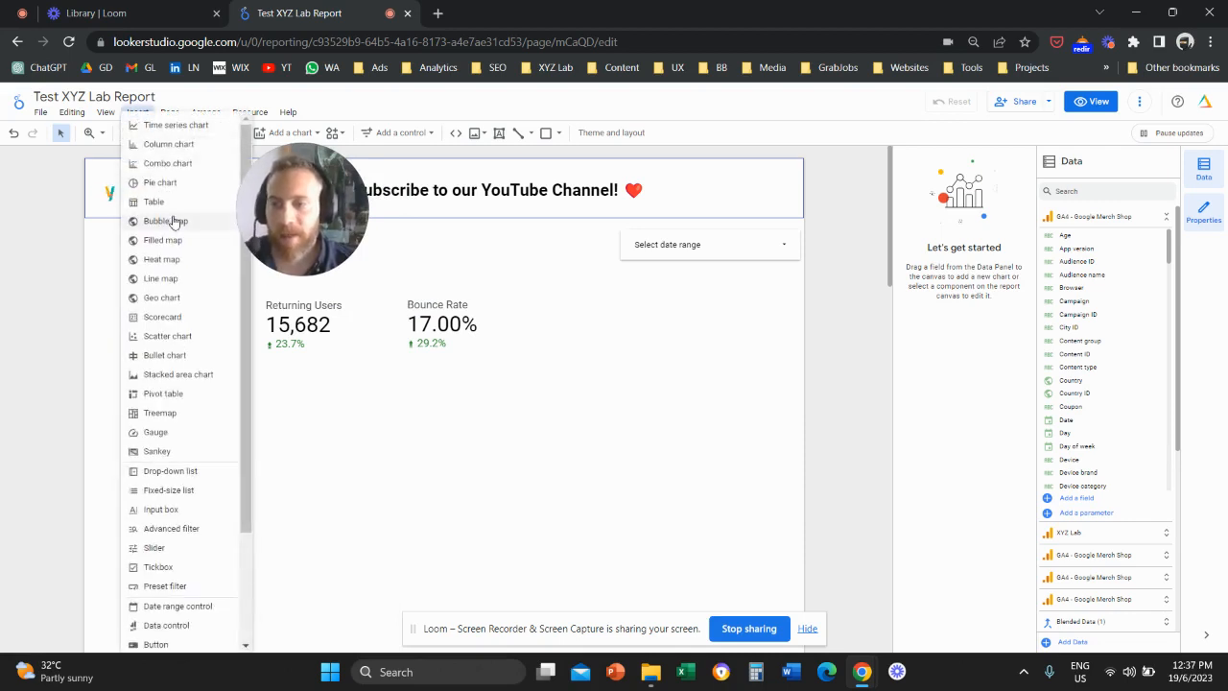
pyautogui.scroll(-3)
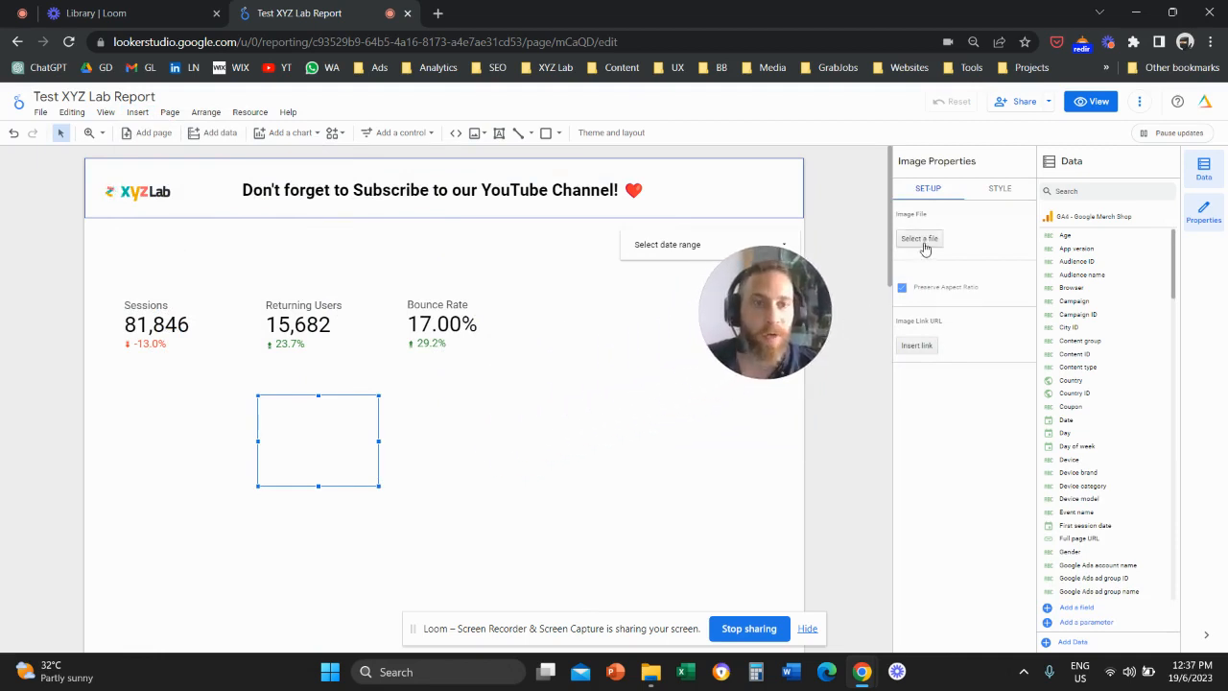
# - Load the XYZ Lab logo file from Downloads into the image frame
pyautogui.click(917, 238)
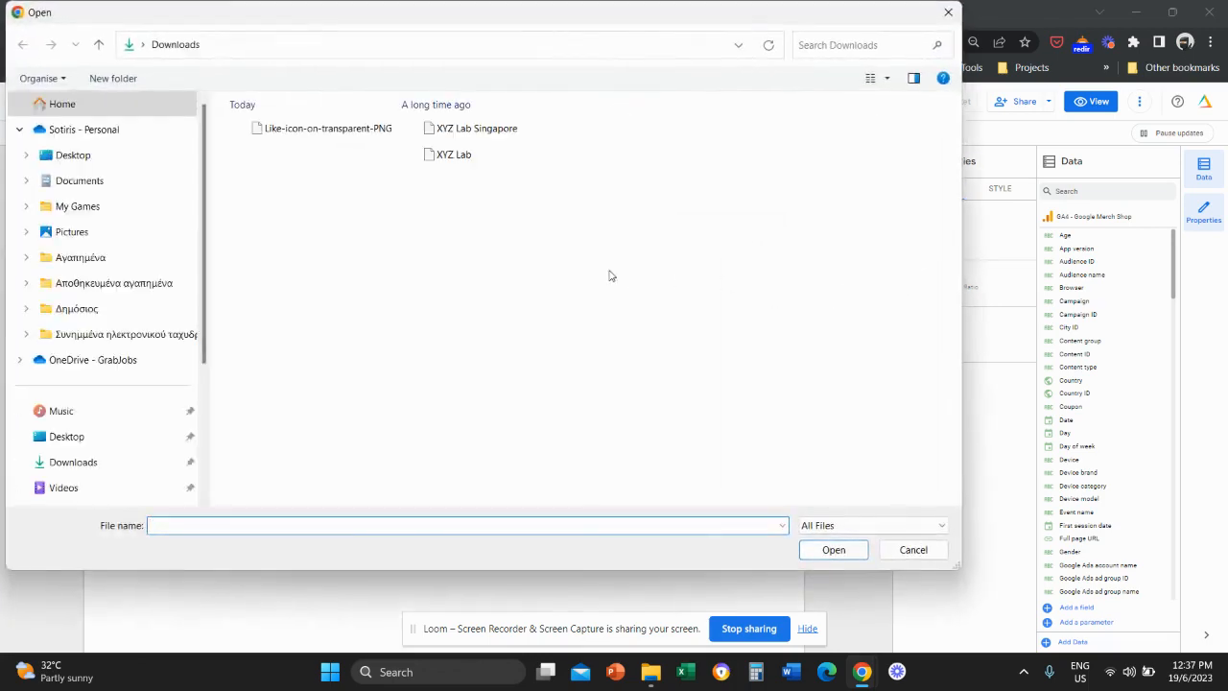
pyautogui.click(453, 154)
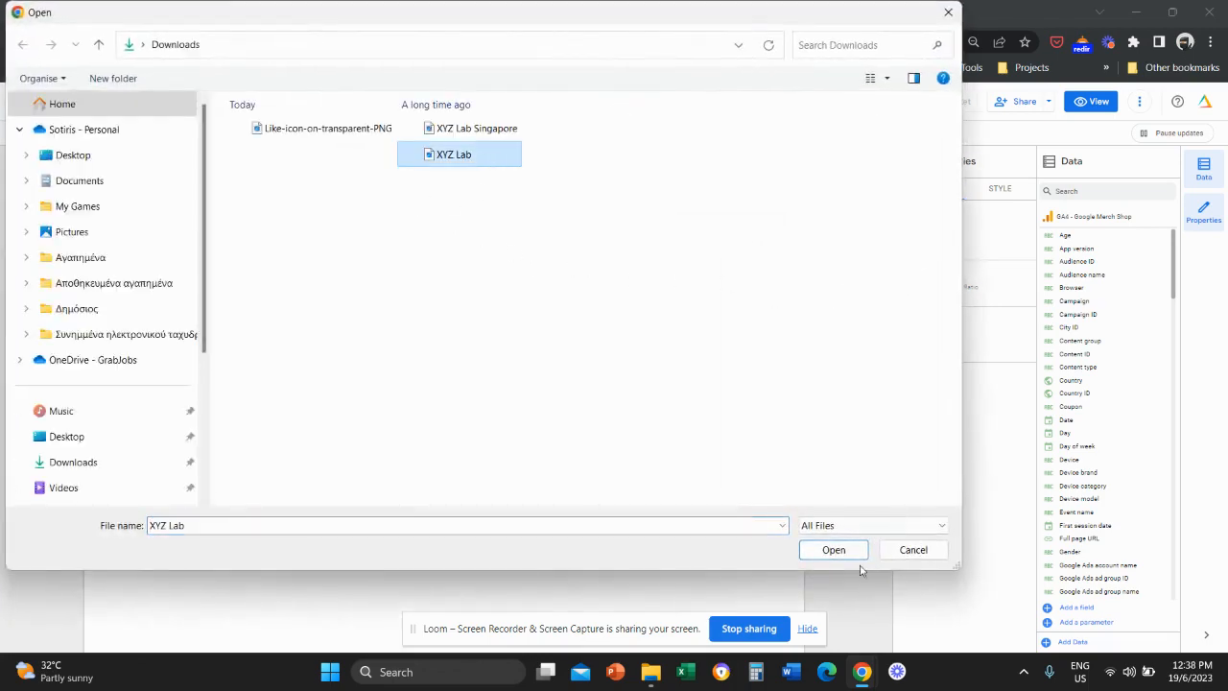
pyautogui.click(833, 549)
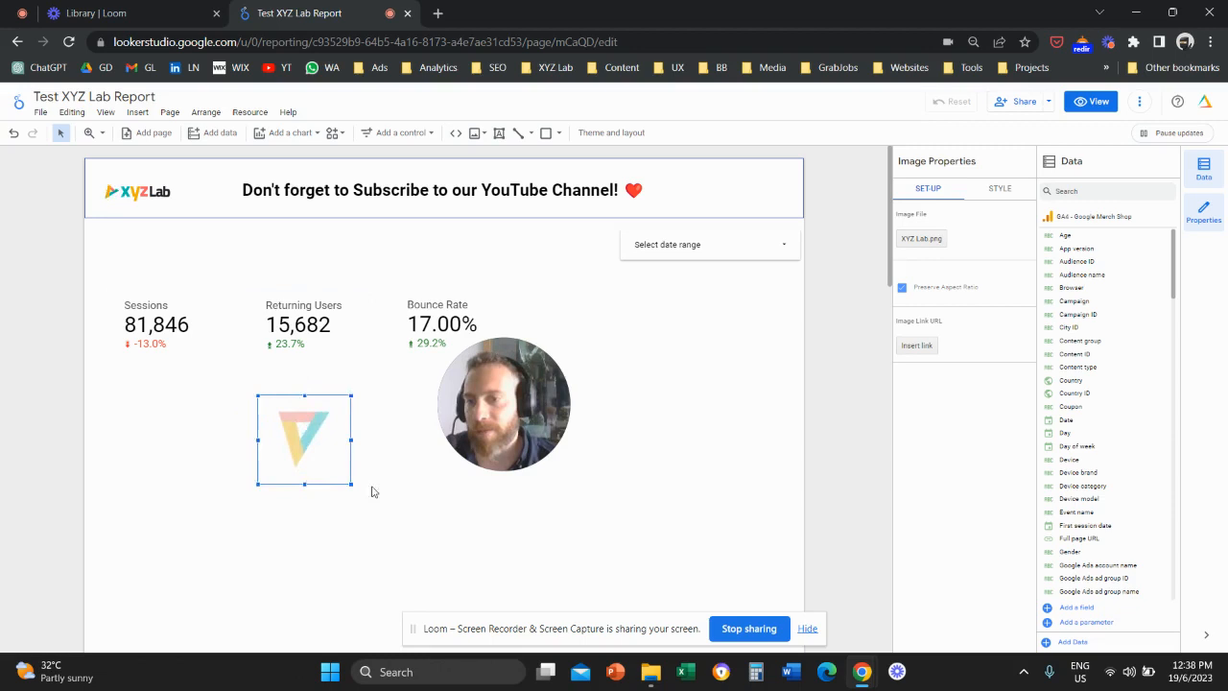
# - Move the XYZ Lab logo beneath the Sessions scorecard and enlarge it slightly
pyautogui.moveTo(303, 440); pyautogui.dragTo(228, 345)
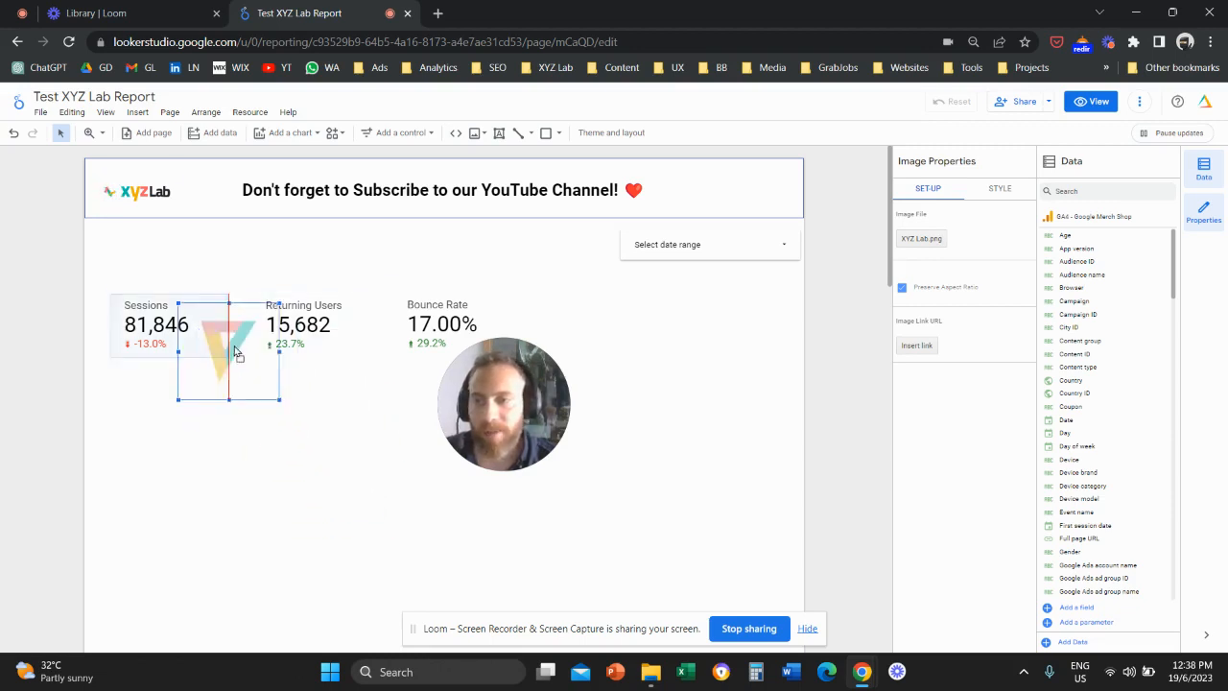
pyautogui.moveTo(230, 342); pyautogui.dragTo(257, 453)
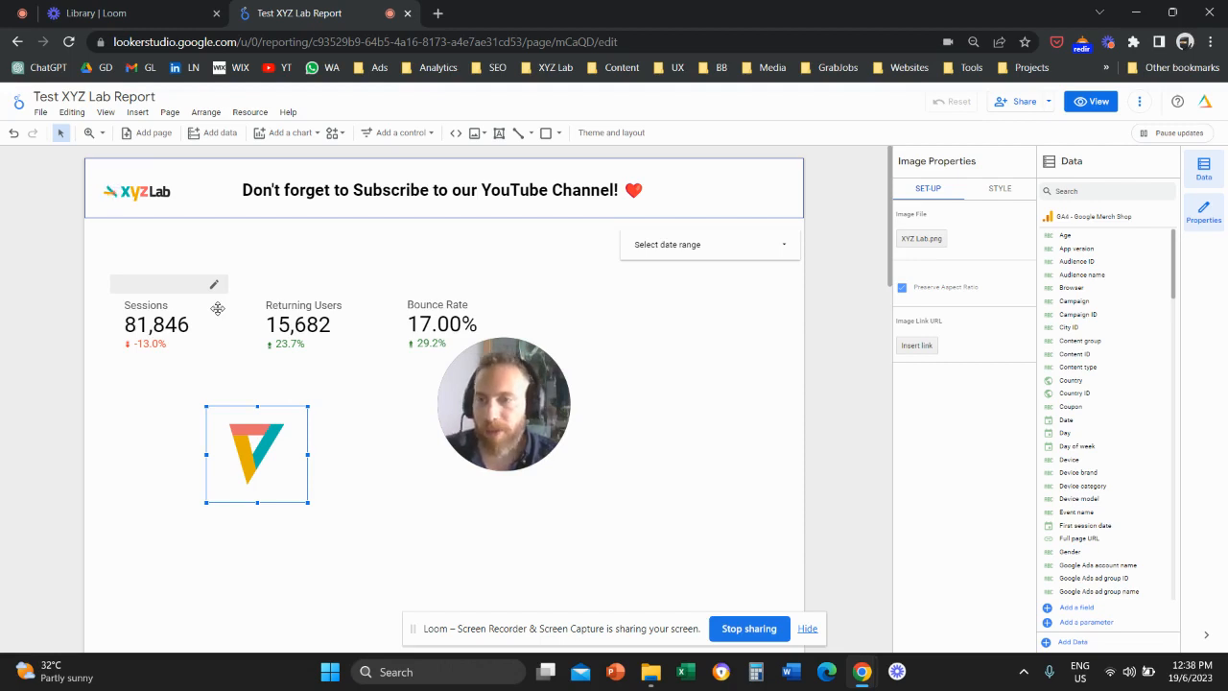
pyautogui.moveTo(238, 300)
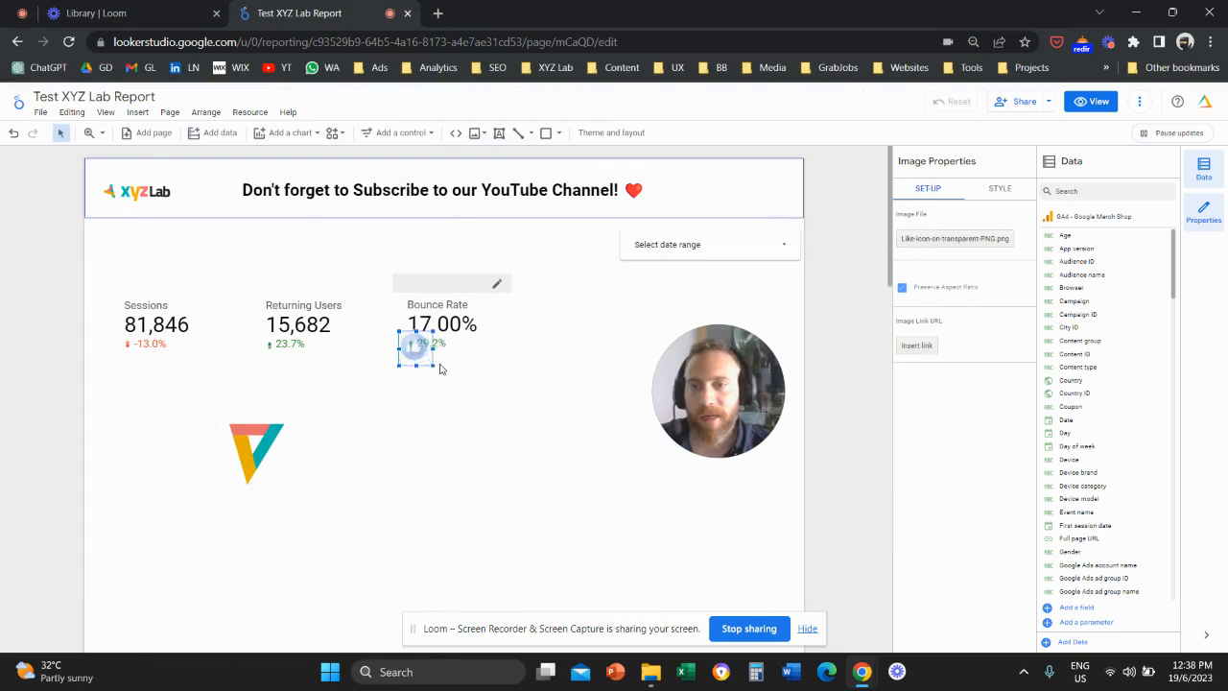
# - Move the like icon beside the logo below the scorecards and enlarge it with its corner handles
pyautogui.click(307, 325)
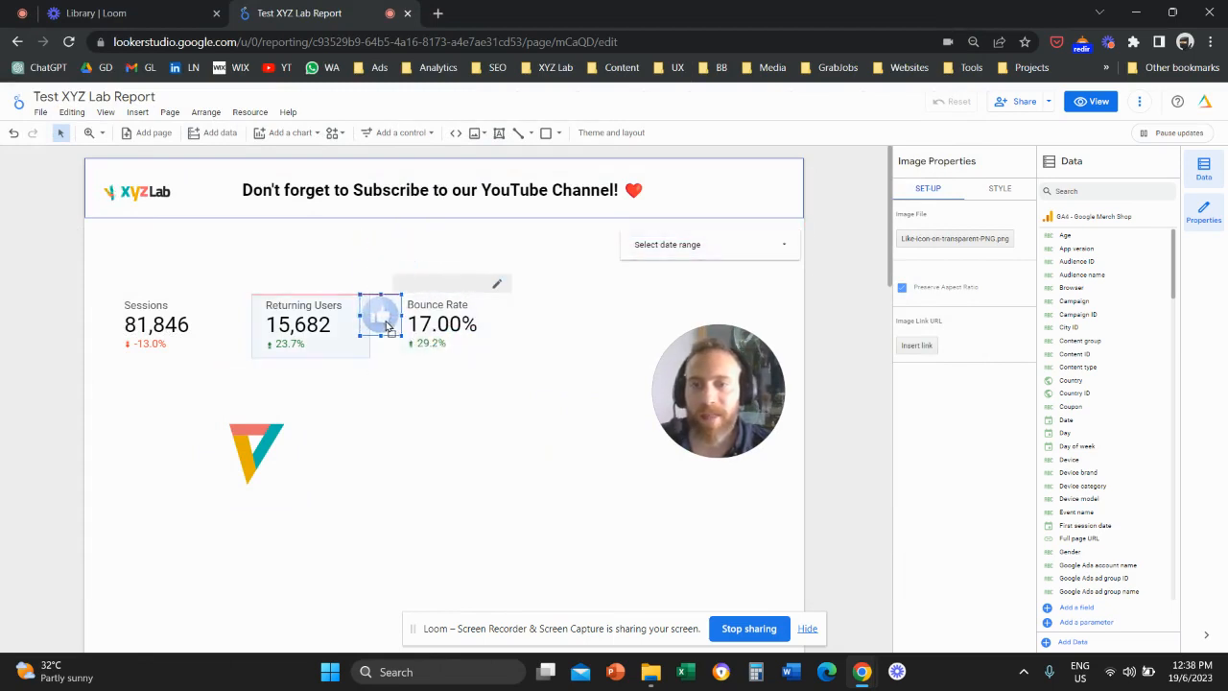
pyautogui.moveTo(380, 317); pyautogui.dragTo(443, 251)
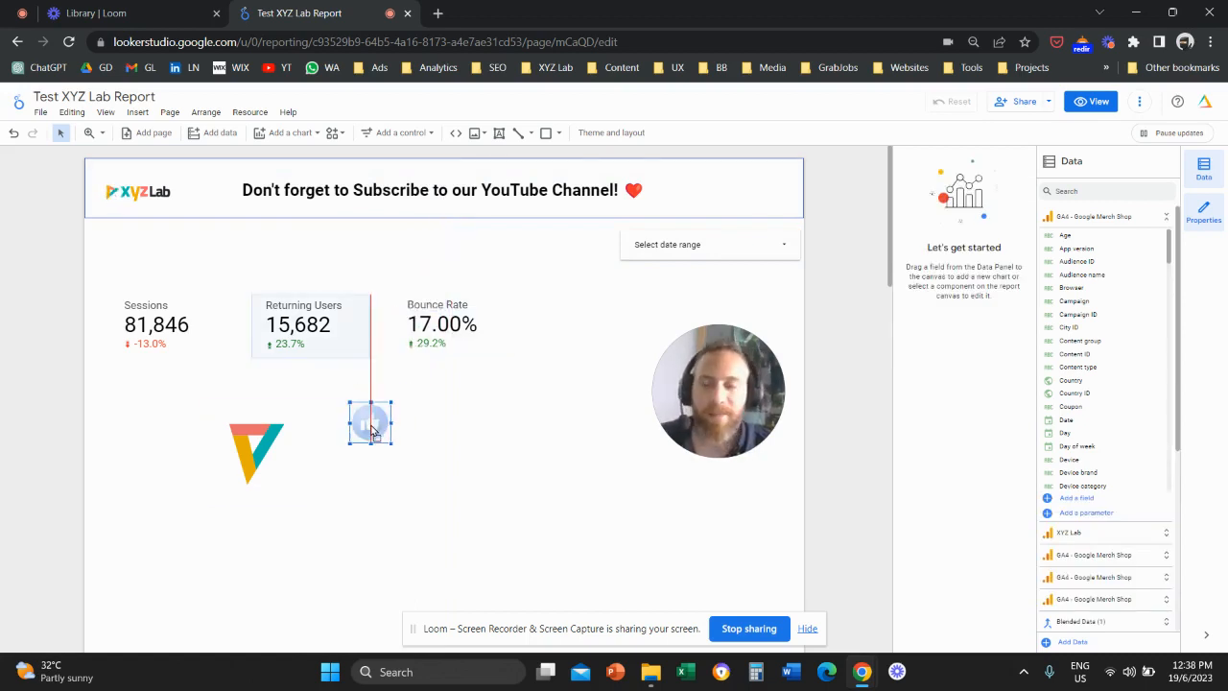
pyautogui.click(370, 423)
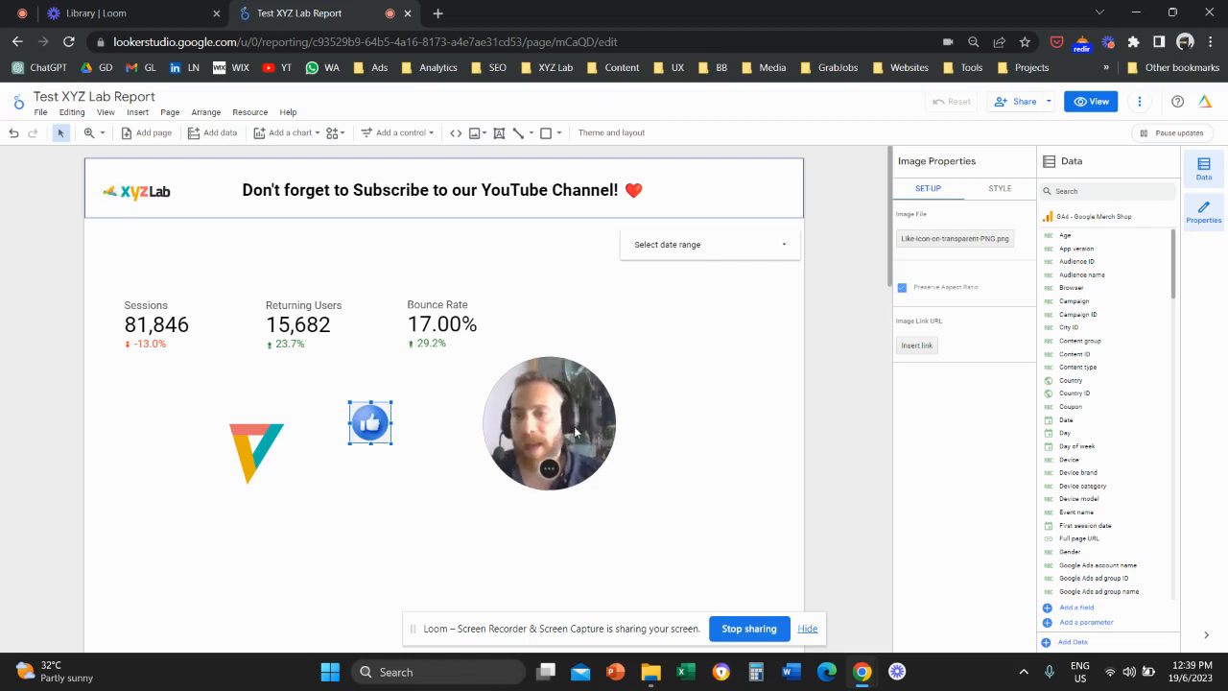
pyautogui.moveTo(548, 424); pyautogui.dragTo(292, 240)
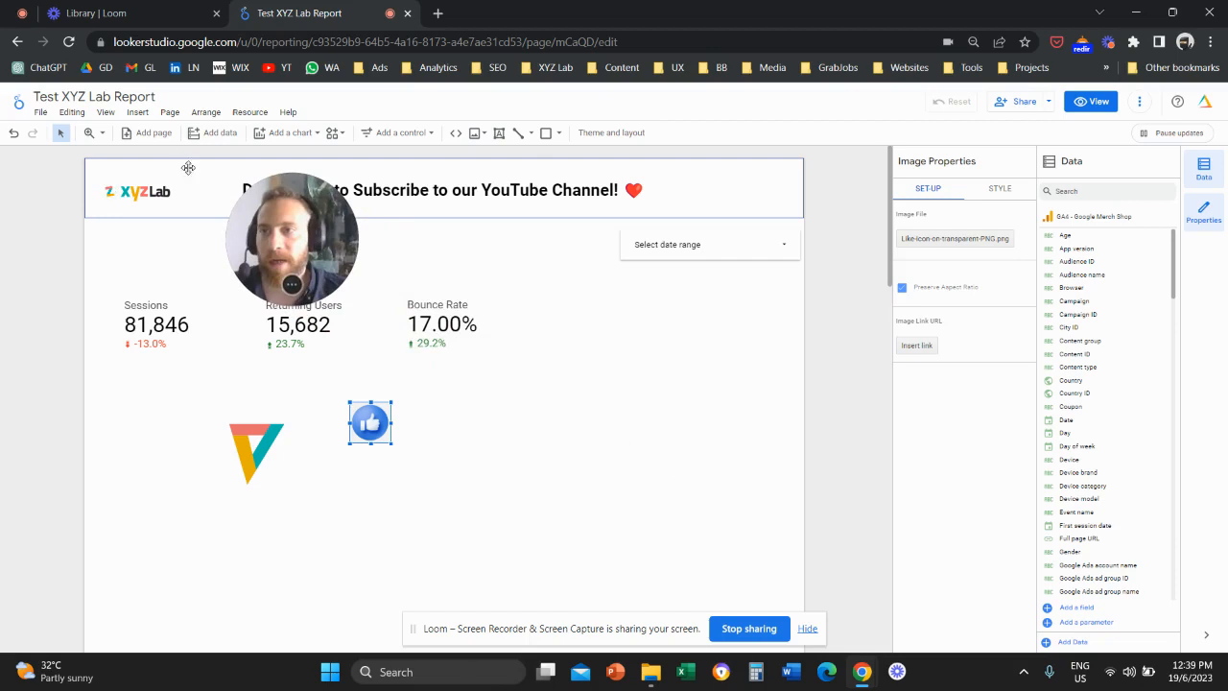
# - Insert a new image frame right of the like icon and load XYZ Lab Singapore.png
pyautogui.click(286, 132)
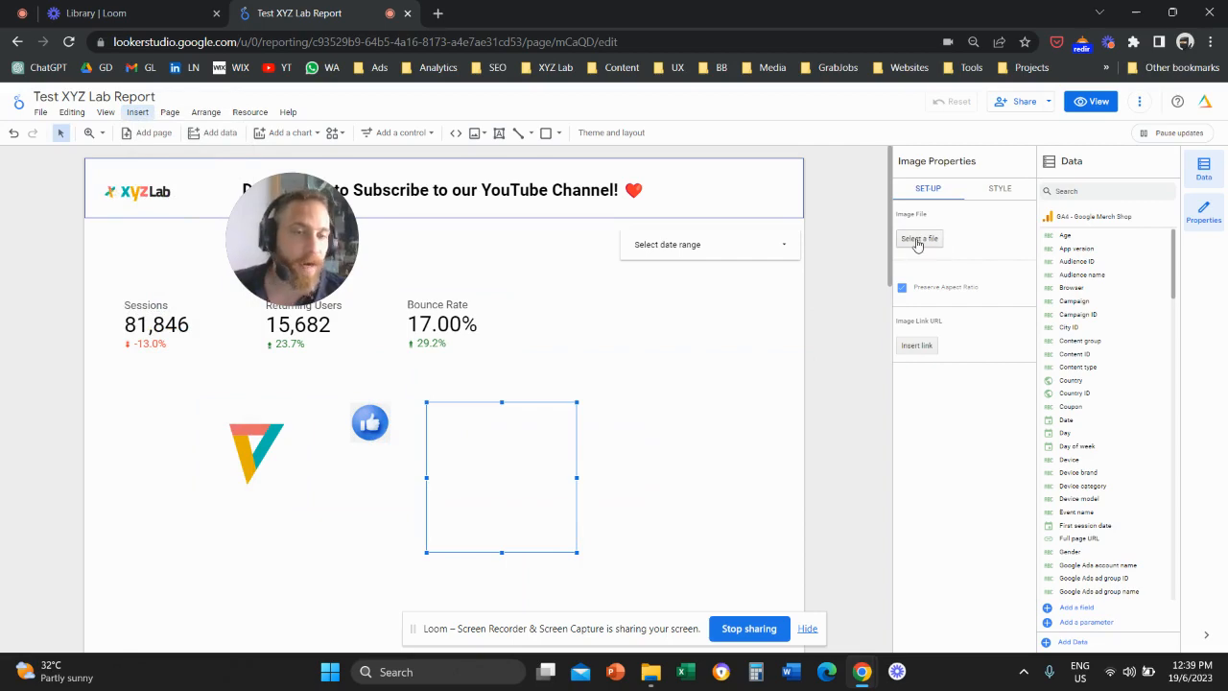
pyautogui.click(918, 238)
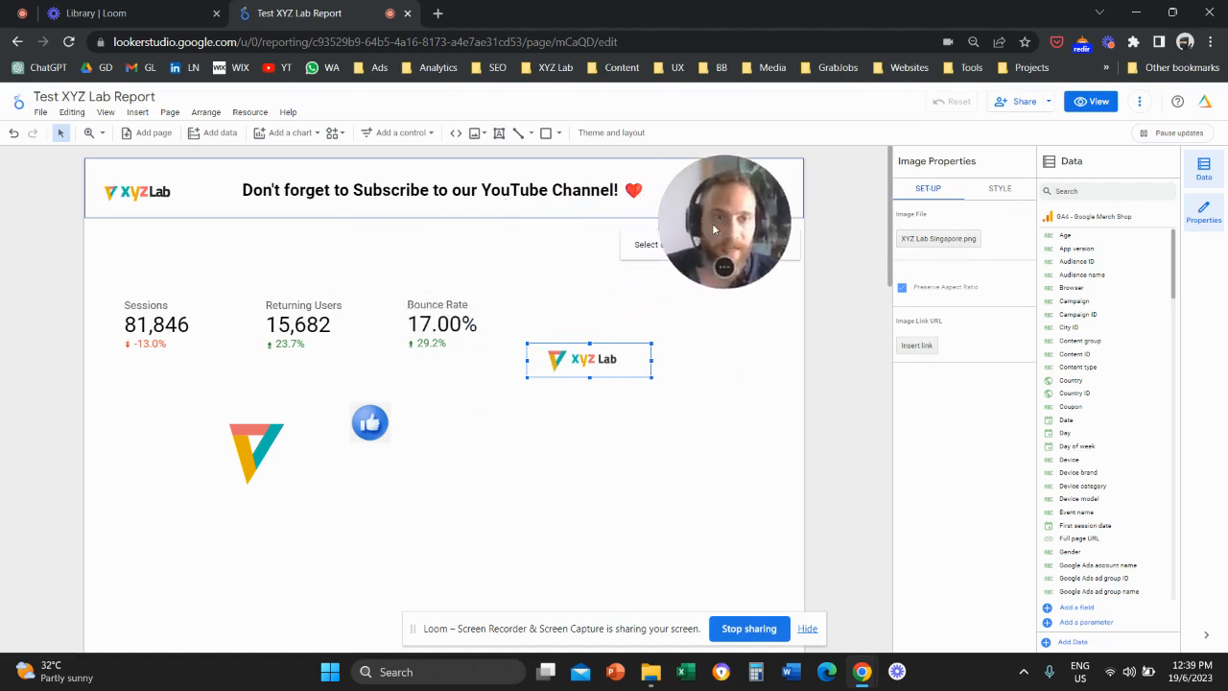
# - Give the wide XYZ Lab logo a background colour in Style and shift it left toward the like icon
pyautogui.click(998, 188)
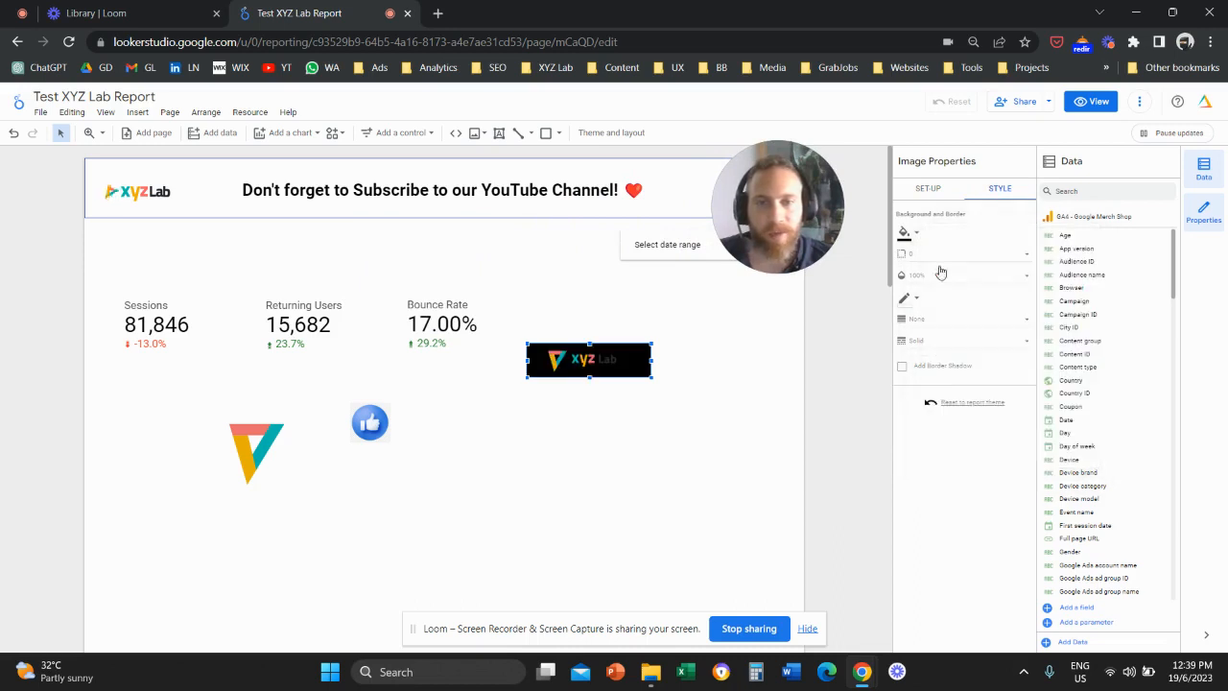
pyautogui.click(906, 232)
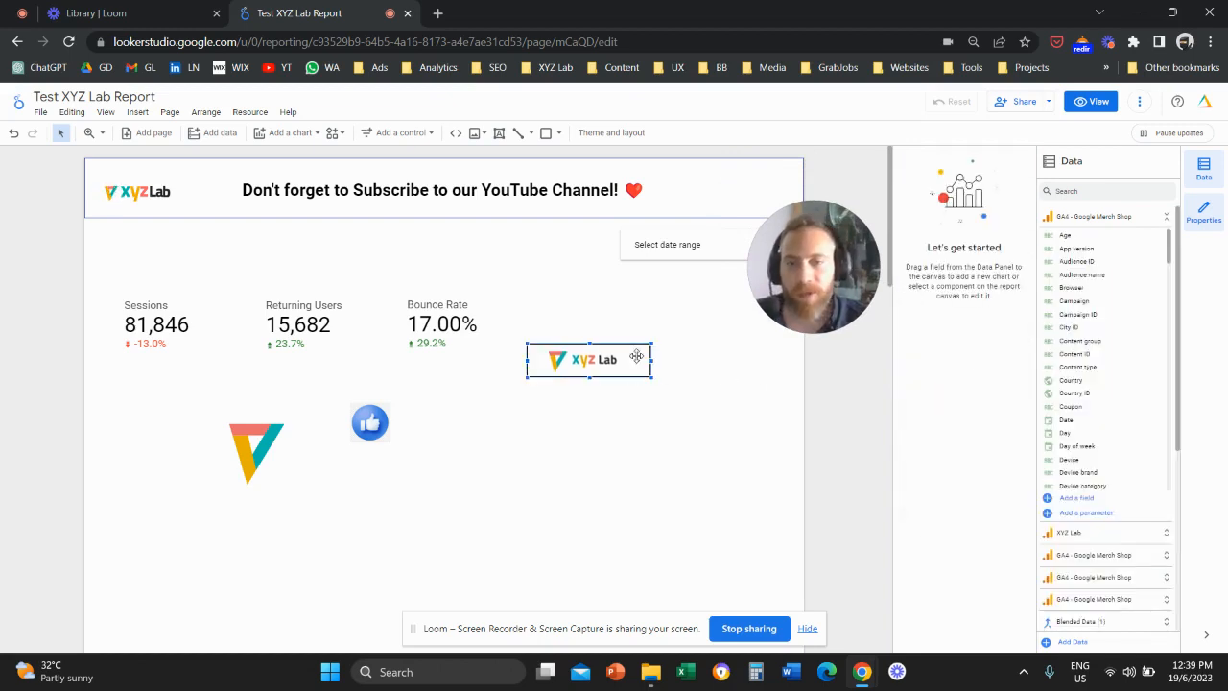
pyautogui.moveTo(590, 359); pyautogui.dragTo(558, 396)
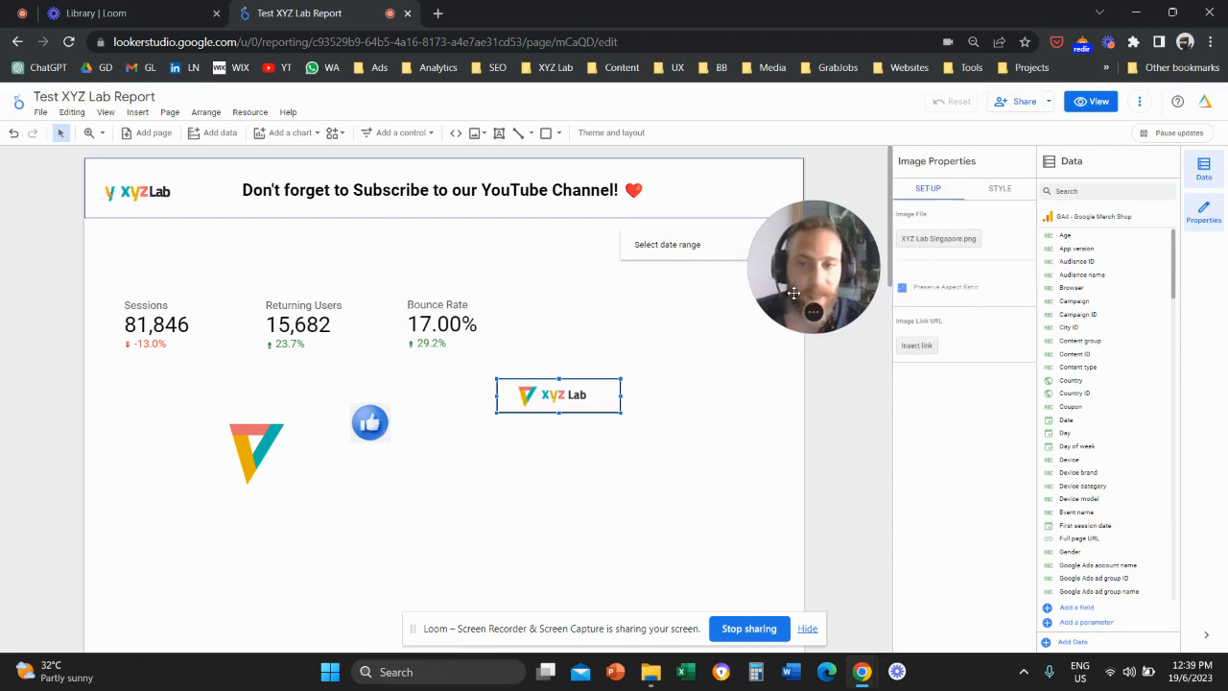